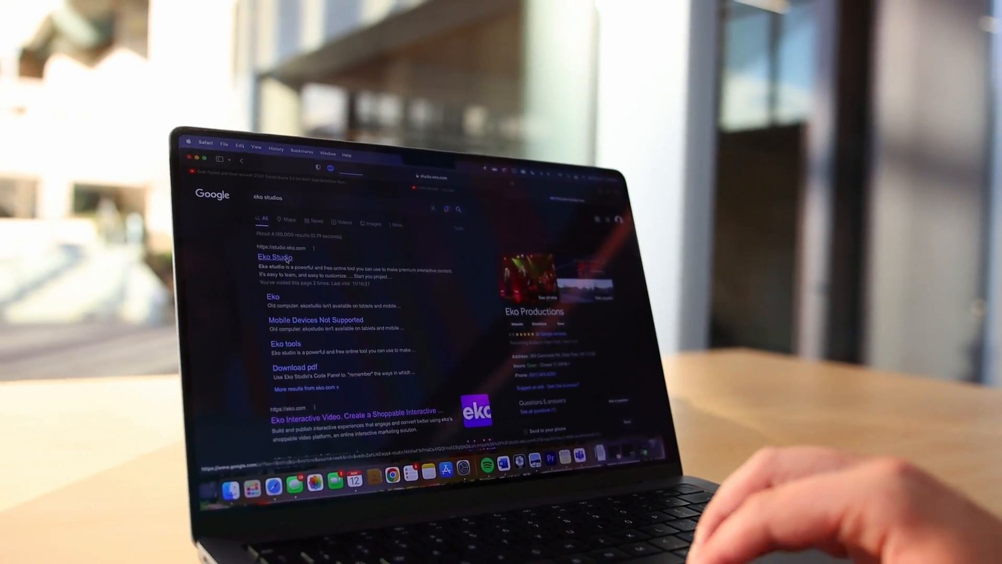
- Open the Eko Studio website (studio.eko.com) from the Google results for "eko studios"
click(274, 257)
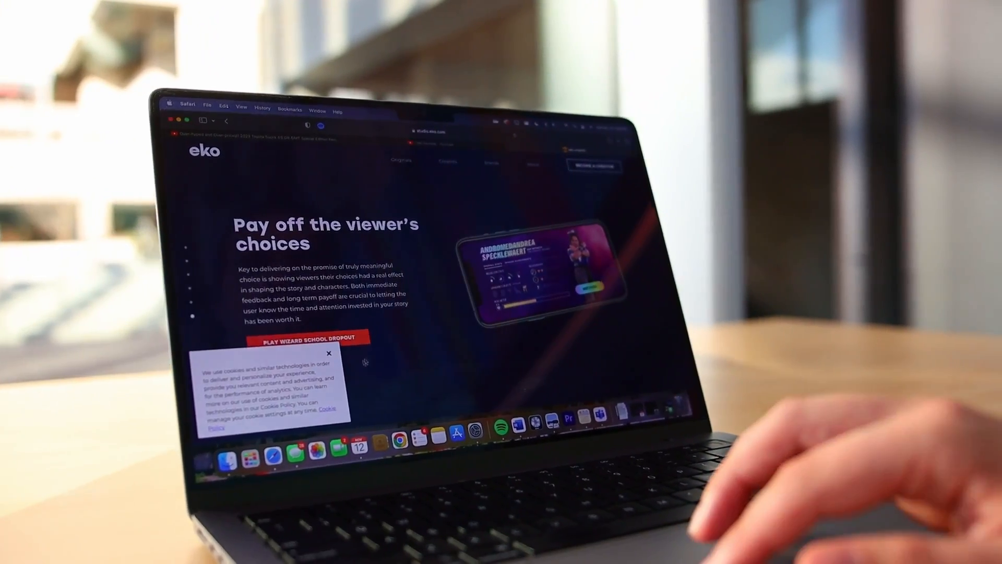
click(329, 352)
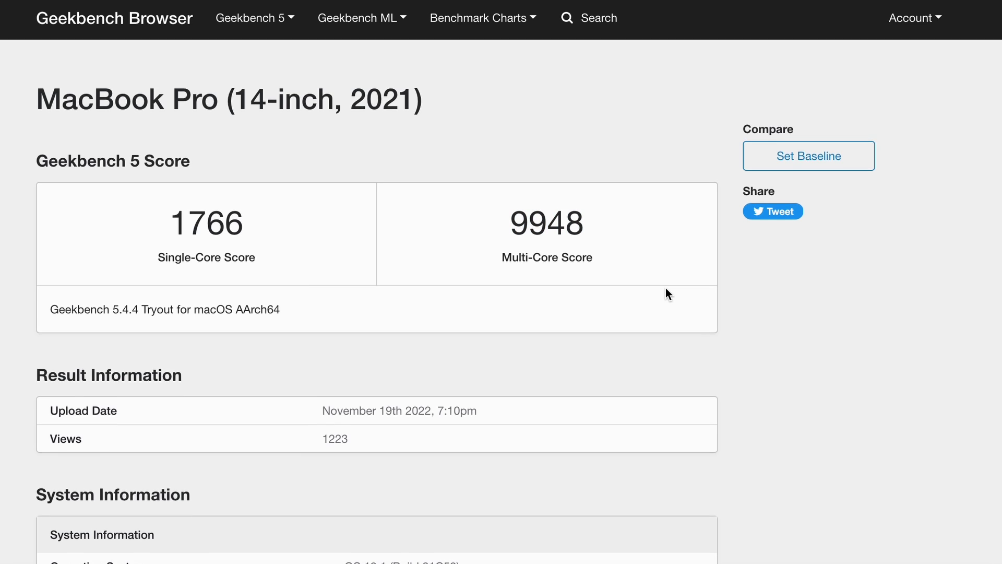
- Scroll the Geekbench result (1766 / 9948) down to the System Information table
scroll(down, 3)
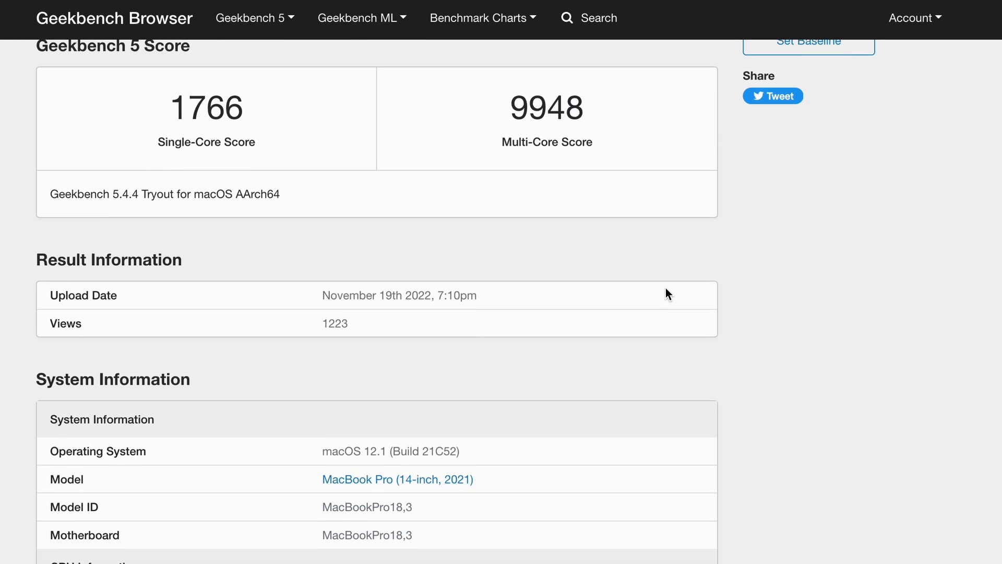